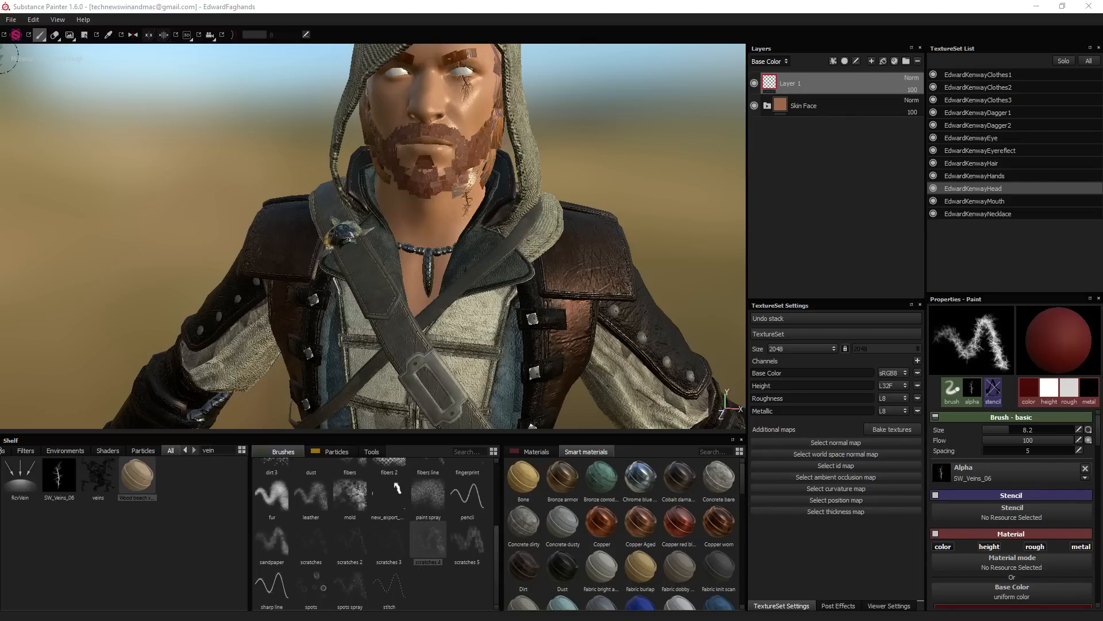
pyautogui.moveTo(134, 256)
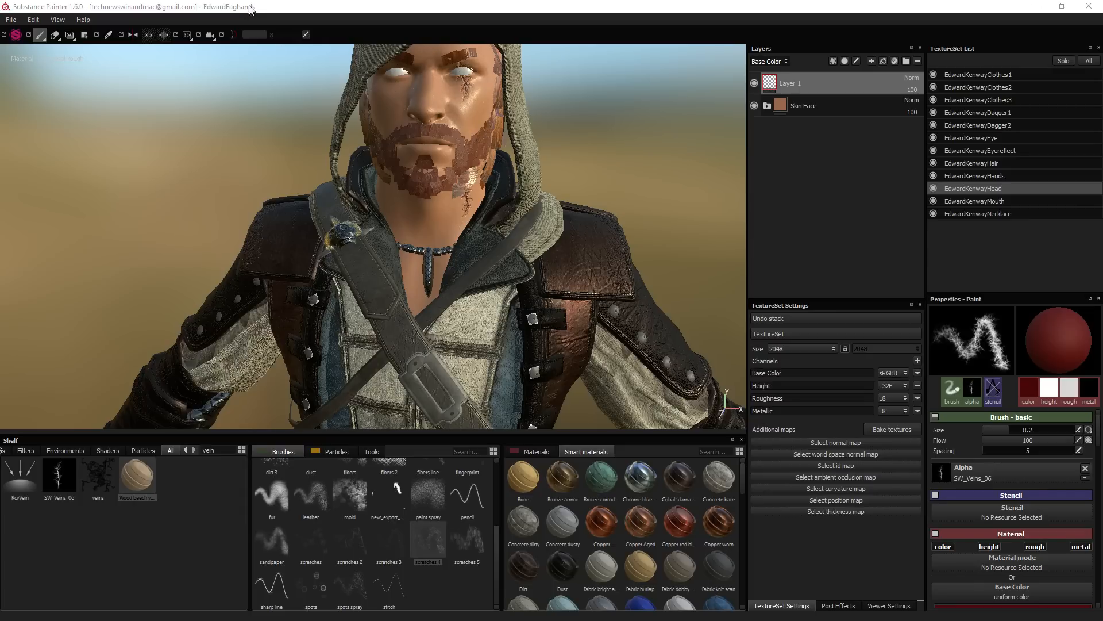
# Step: Delete the painted Layer 1 from the head so only Skin Face remains
pyautogui.click(436, 222)
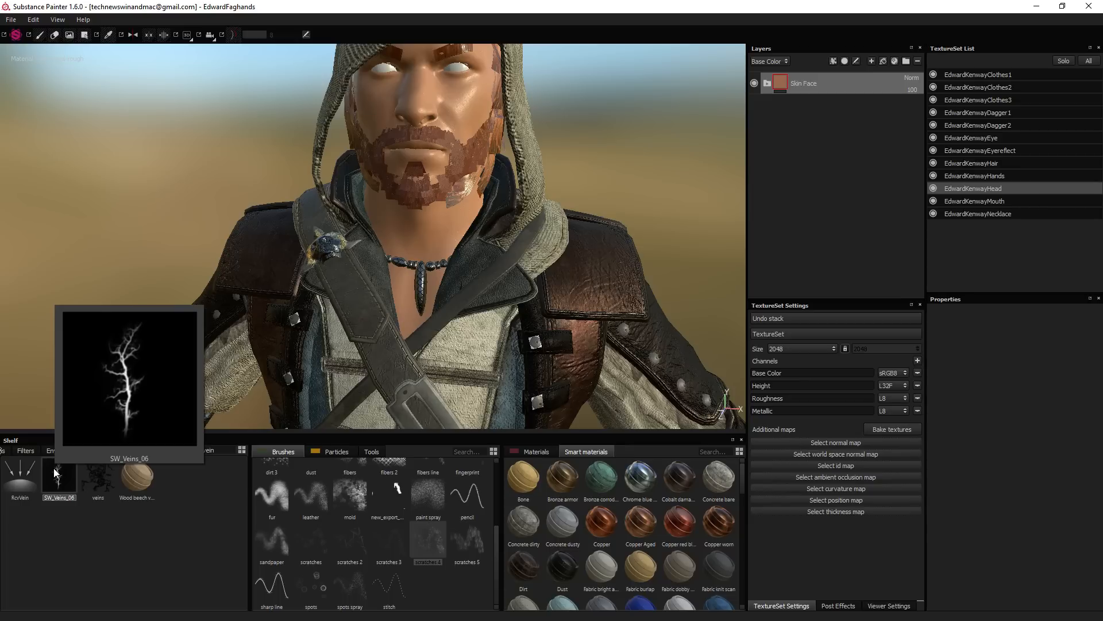
# Step: Import SW_Veins_06.psd into the project via File > Import image
pyautogui.click(10, 19)
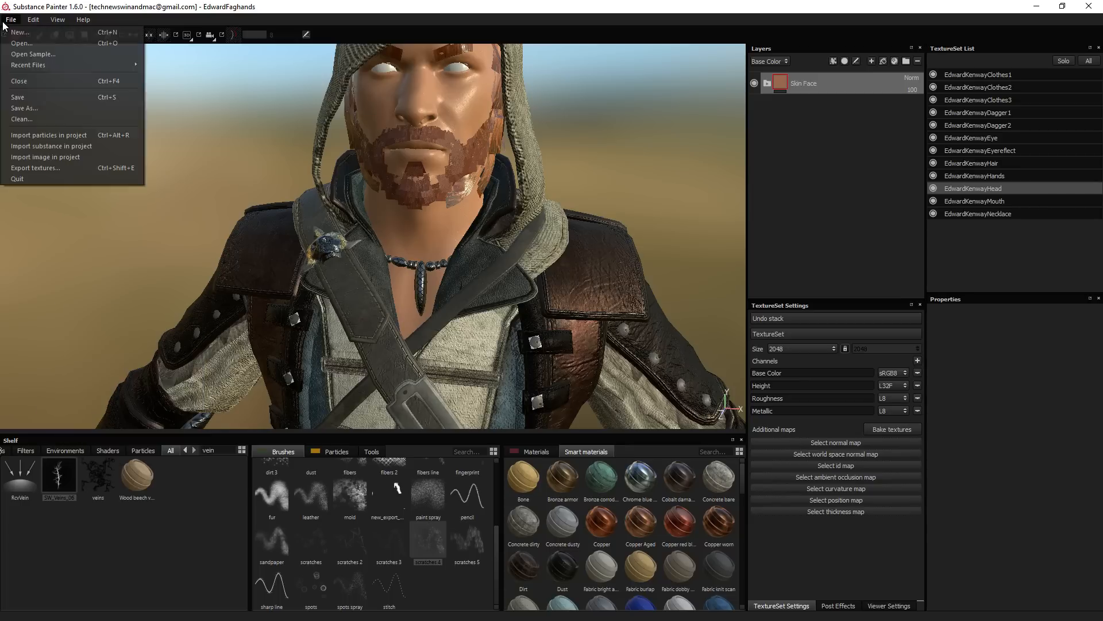
pyautogui.click(50, 146)
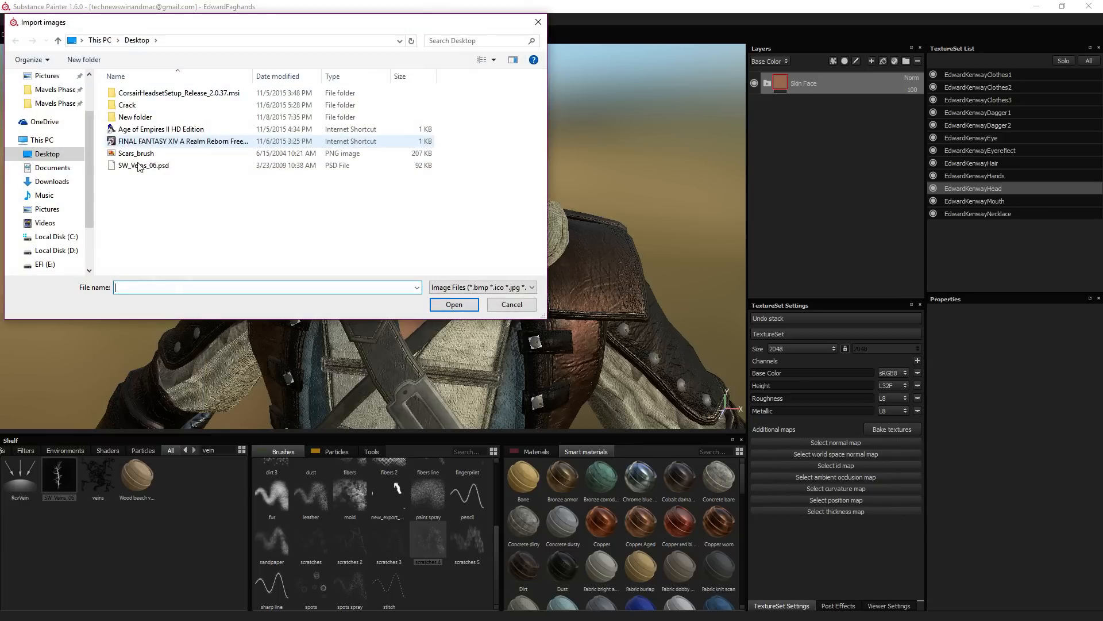
pyautogui.click(145, 164)
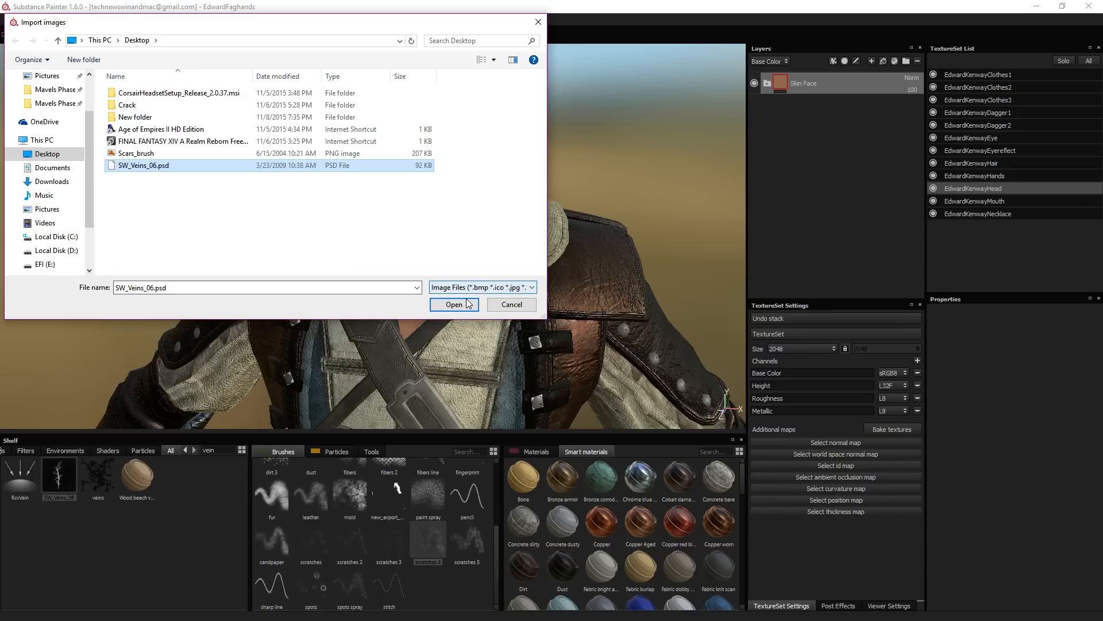
pyautogui.click(453, 304)
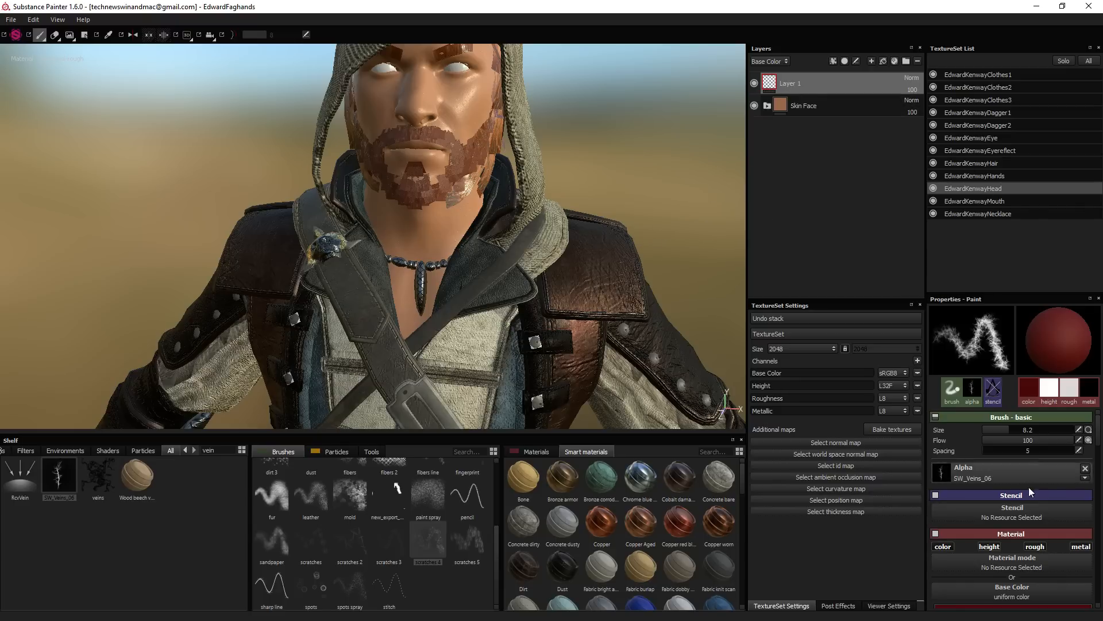
pyautogui.moveTo(1073, 564)
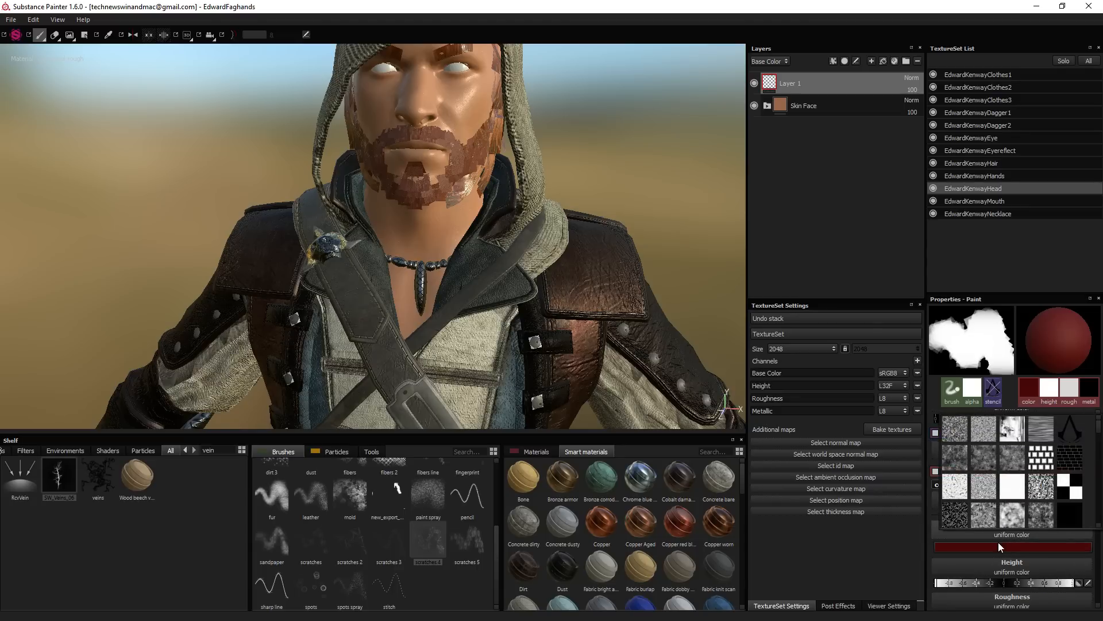
# Step: Give the brush a dark red base colour and the SW_Veins_06 image as alpha
pyautogui.click(1011, 547)
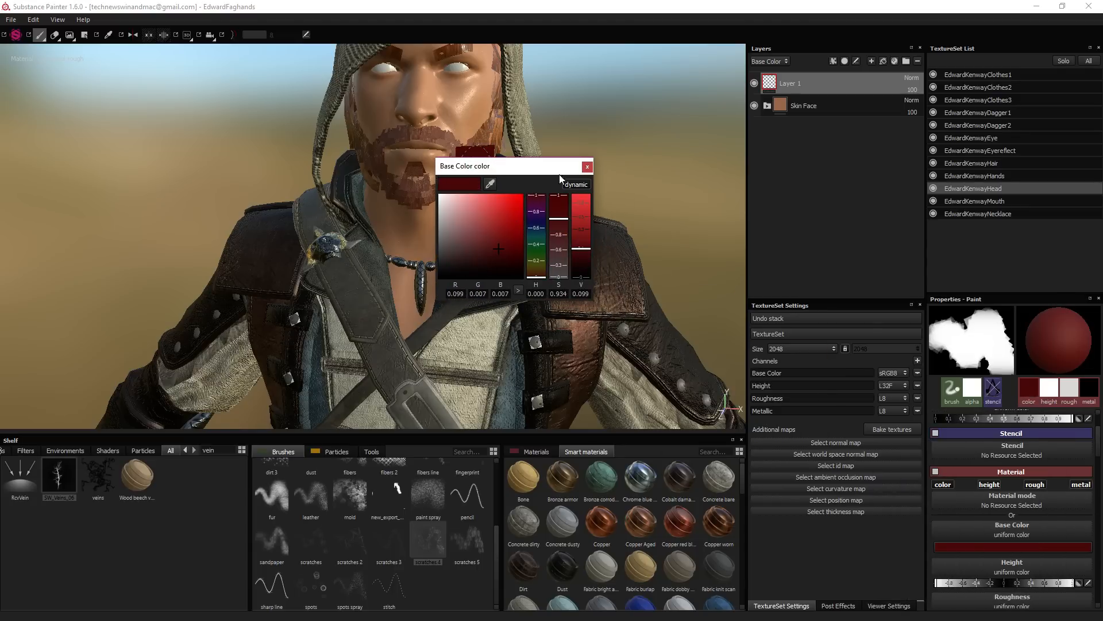
pyautogui.click(588, 166)
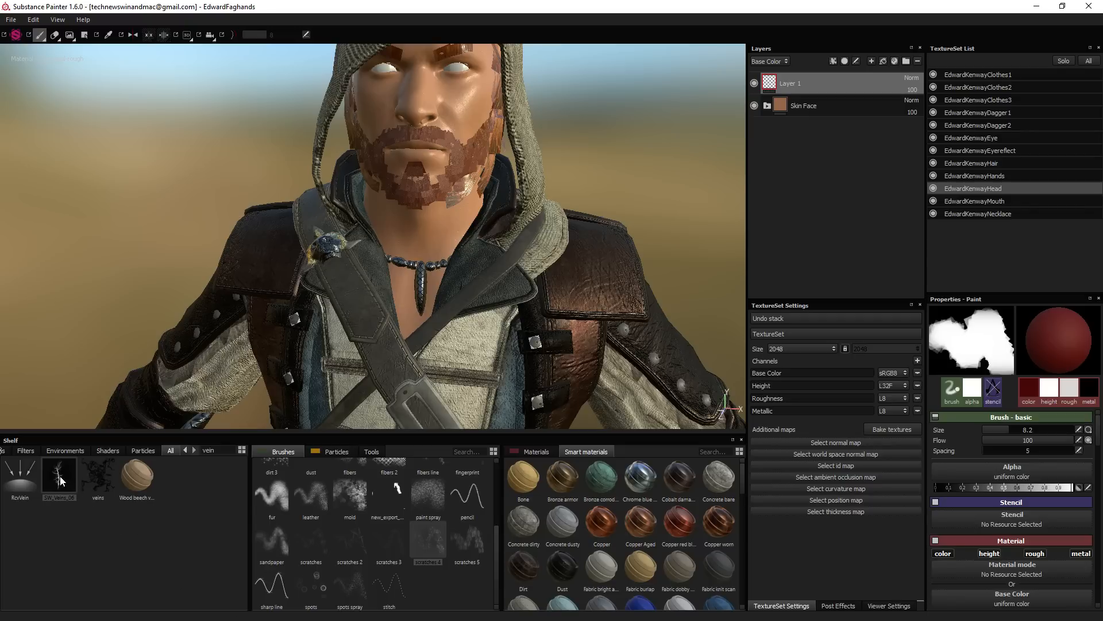
pyautogui.click(59, 475)
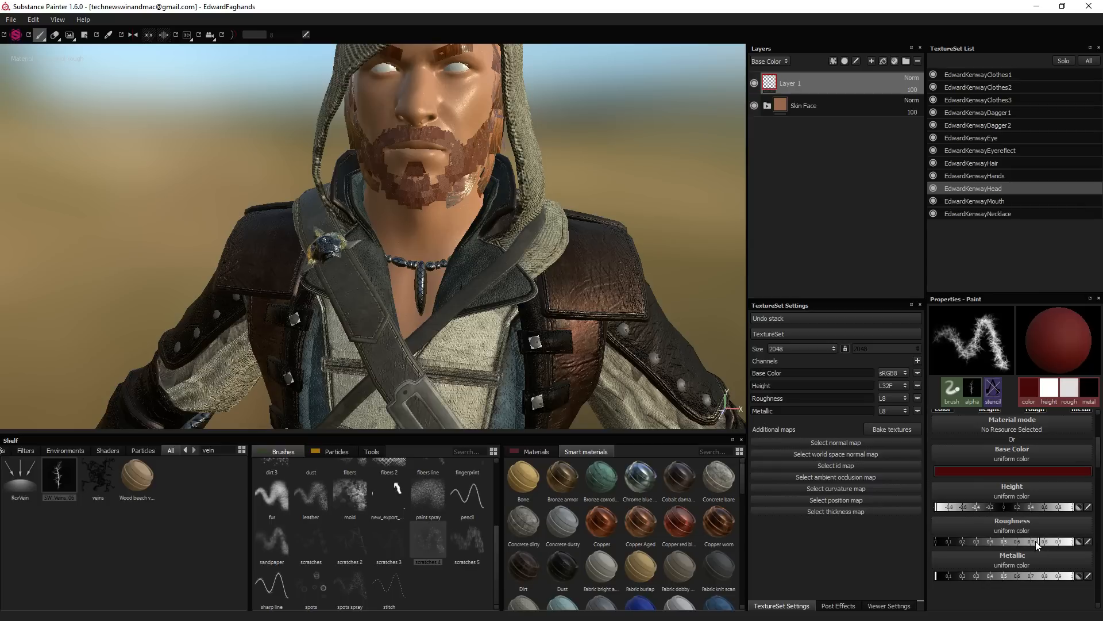
pyautogui.moveTo(957, 585)
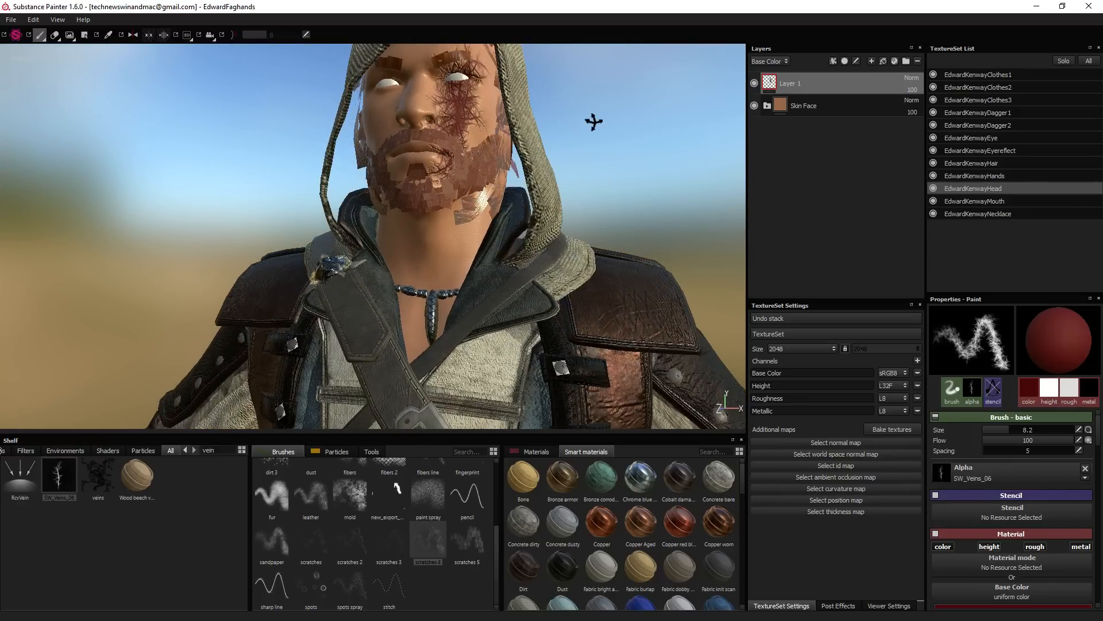
pyautogui.moveTo(593, 121)
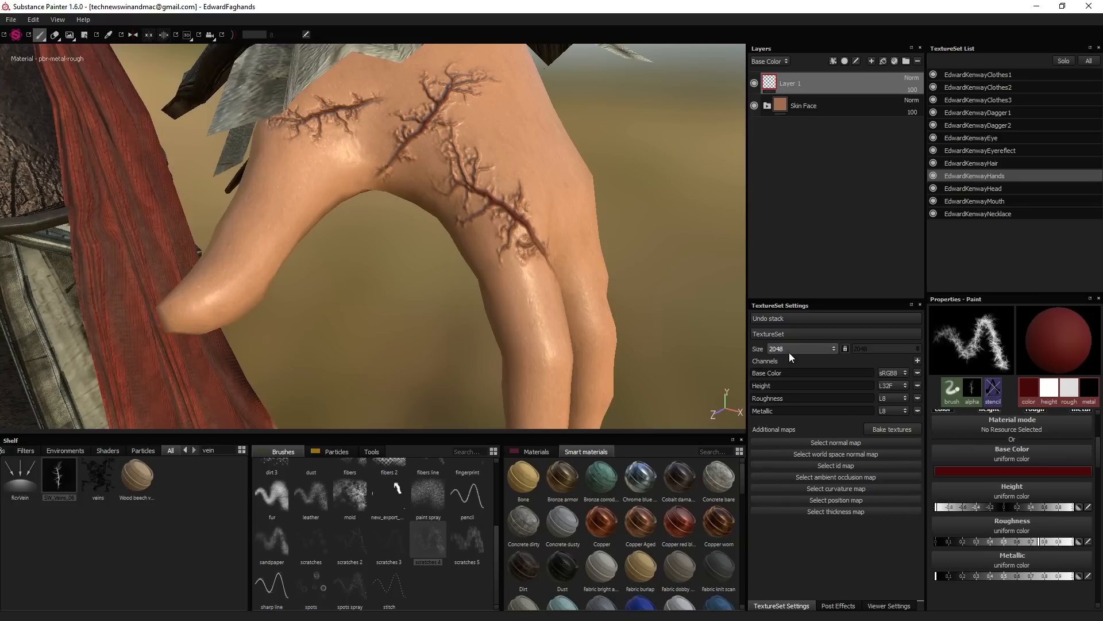
# Step: Raise the Hands texture set to 4096 and paint dark red vein scars over the hand and upper arm
pyautogui.click(833, 347)
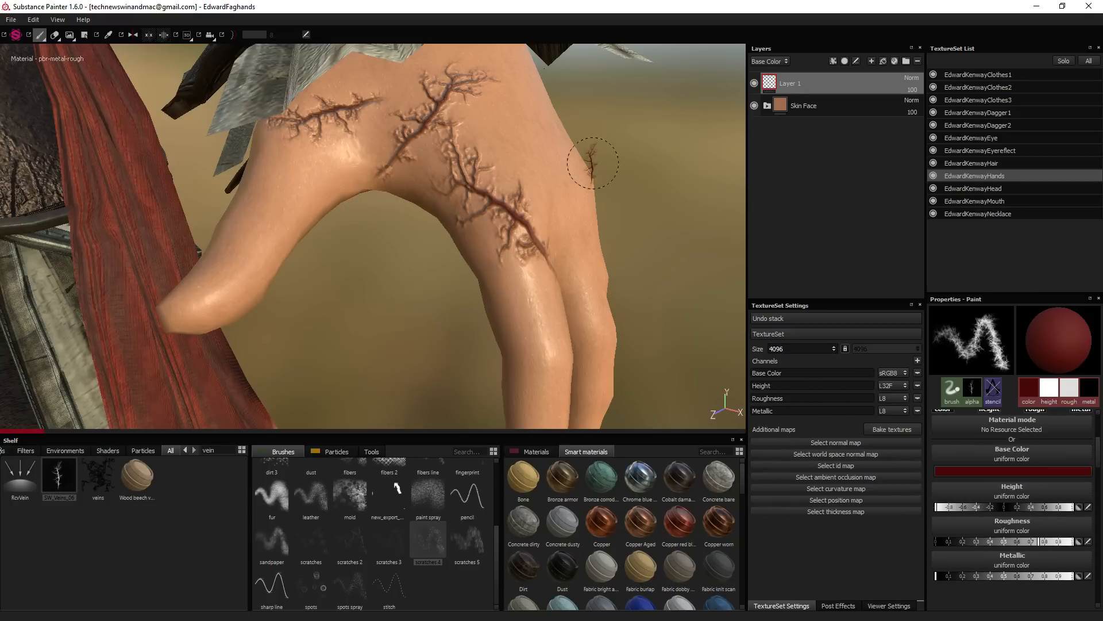
pyautogui.moveTo(591, 162); pyautogui.dragTo(541, 118)
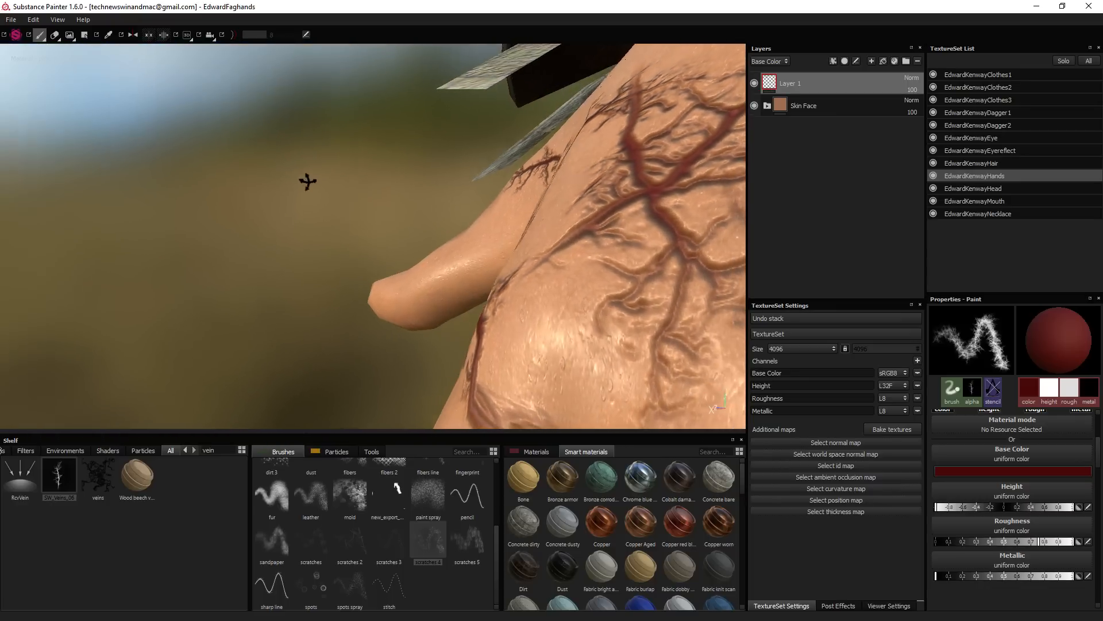
pyautogui.moveTo(309, 183); pyautogui.dragTo(514, 221)
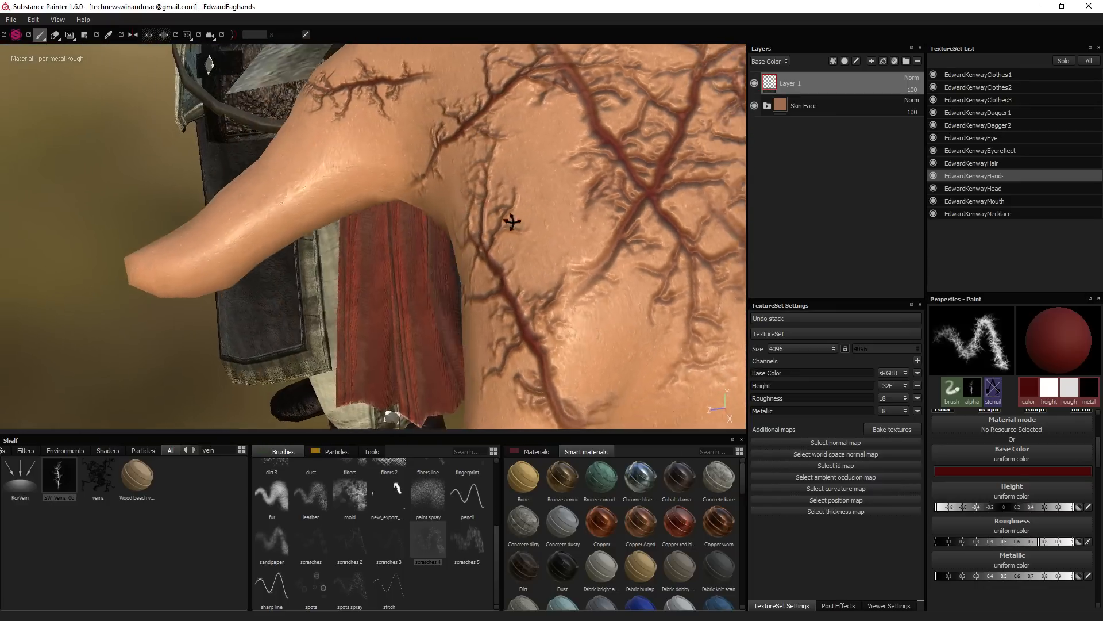
pyautogui.moveTo(513, 222); pyautogui.dragTo(628, 227)
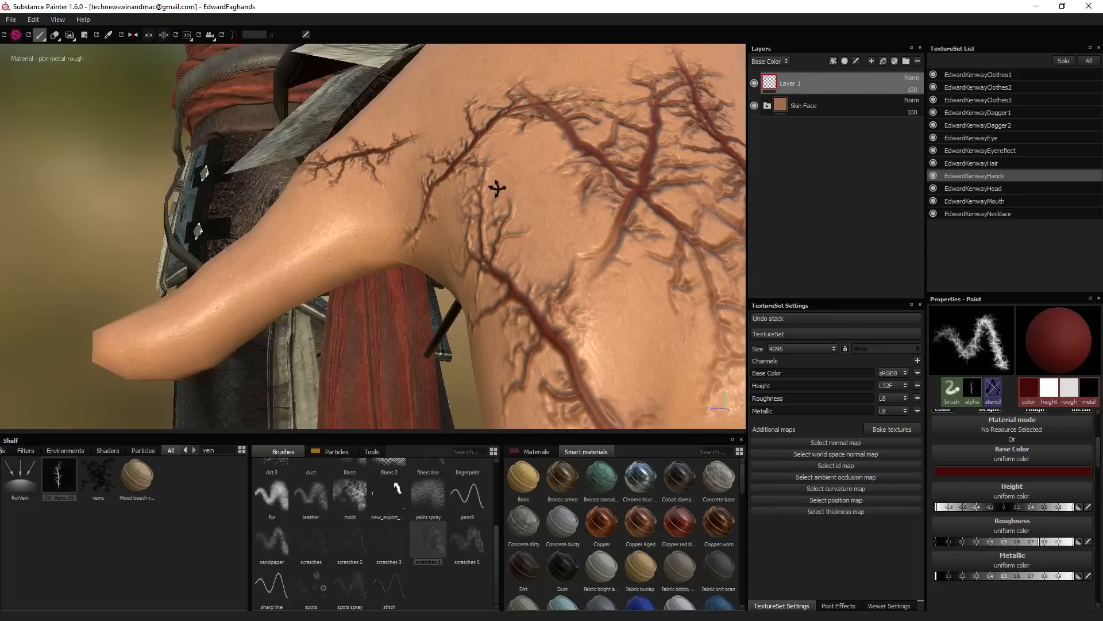
pyautogui.moveTo(497, 188); pyautogui.dragTo(575, 232)
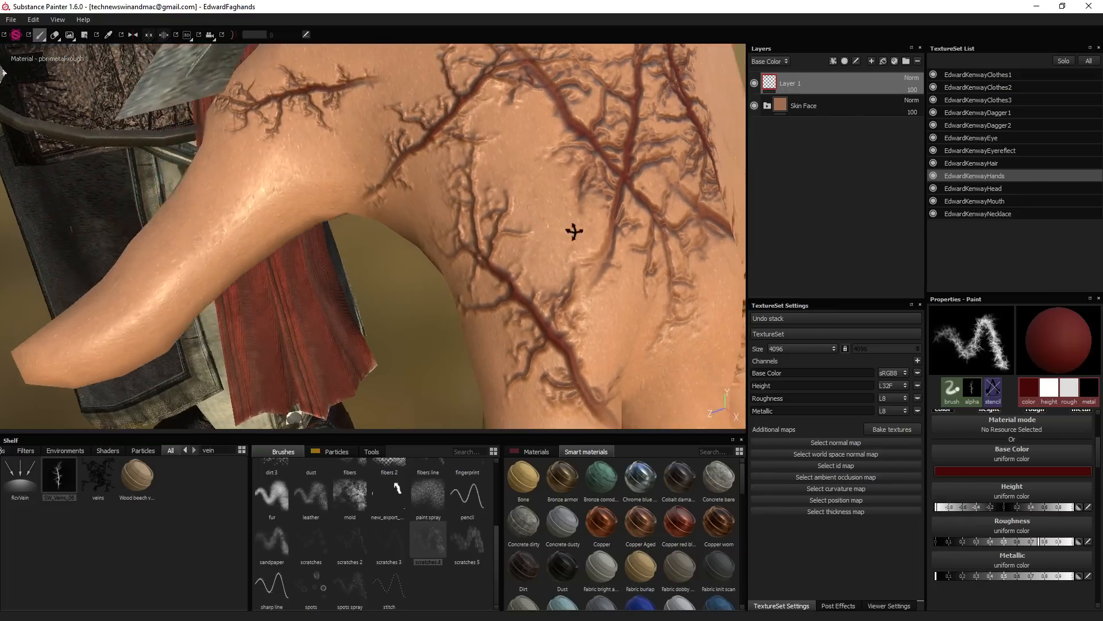
pyautogui.moveTo(574, 232); pyautogui.dragTo(563, 203)
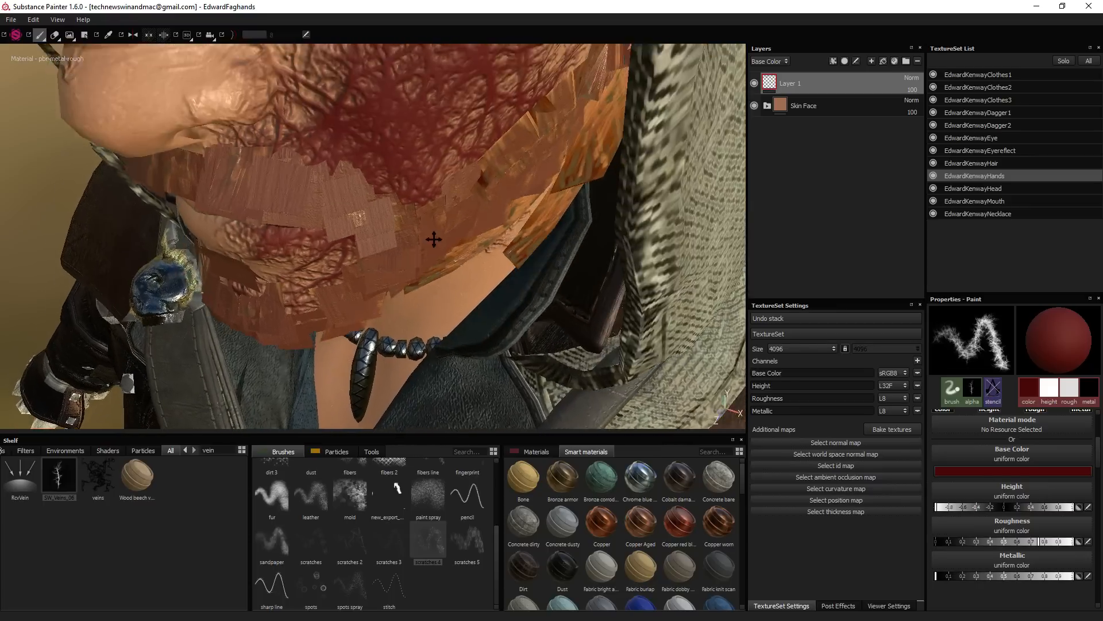
# Step: Activate the EdwardKenwayHead texture set facing the head and load the eraser tool
pyautogui.moveTo(434, 239); pyautogui.dragTo(450, 256)
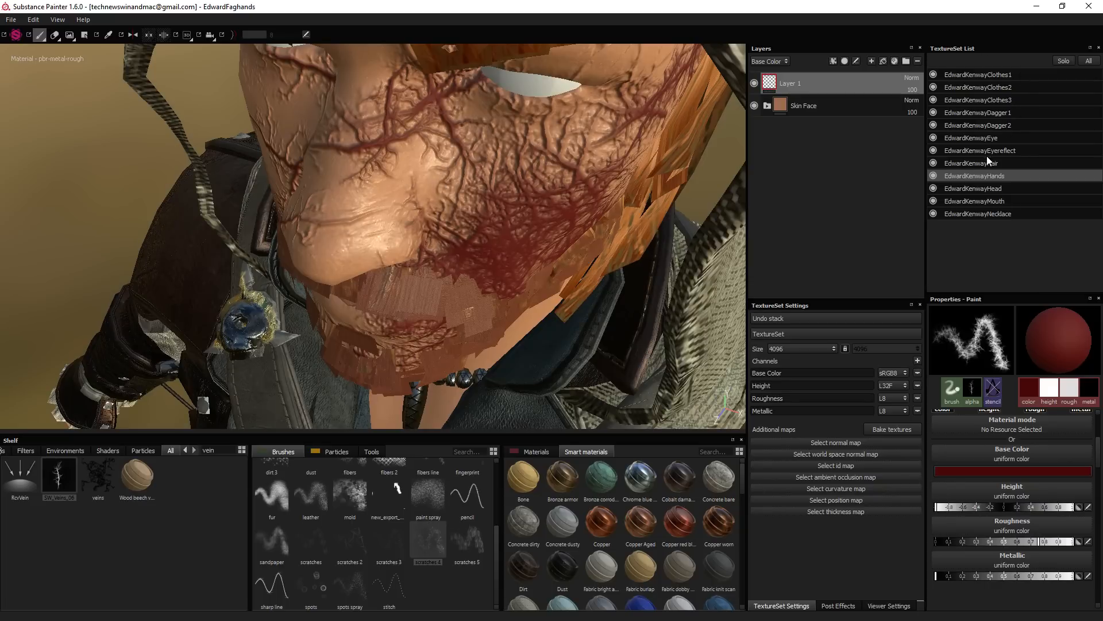
pyautogui.click(978, 187)
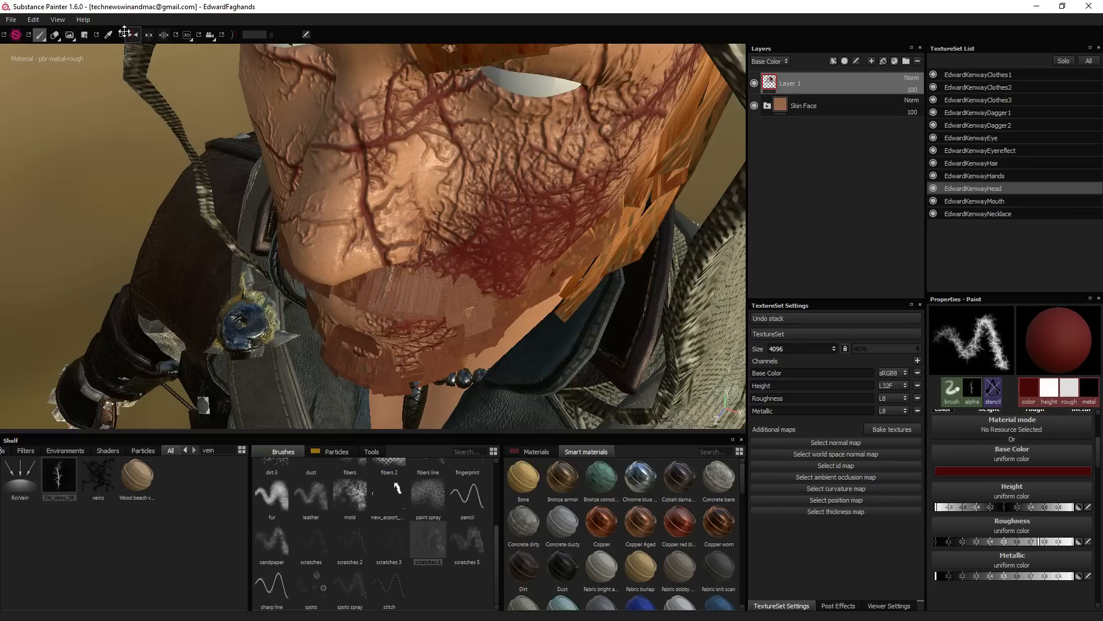
pyautogui.click(54, 35)
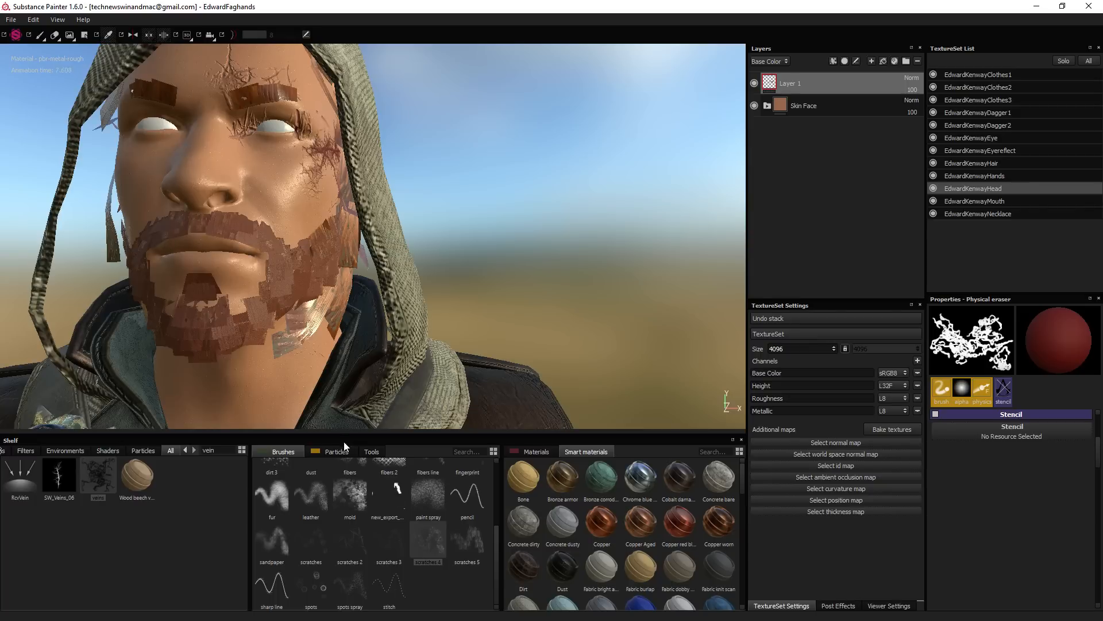
# Step: Choose the veins particle preset for physics painting and select the Skin Face group
pyautogui.click(337, 451)
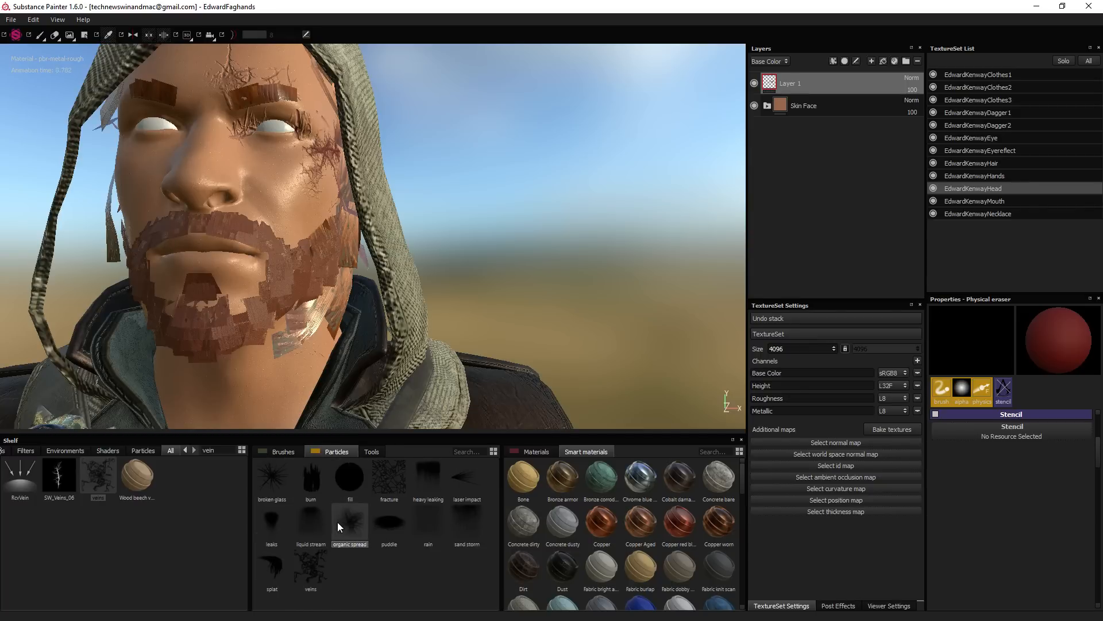
pyautogui.click(350, 521)
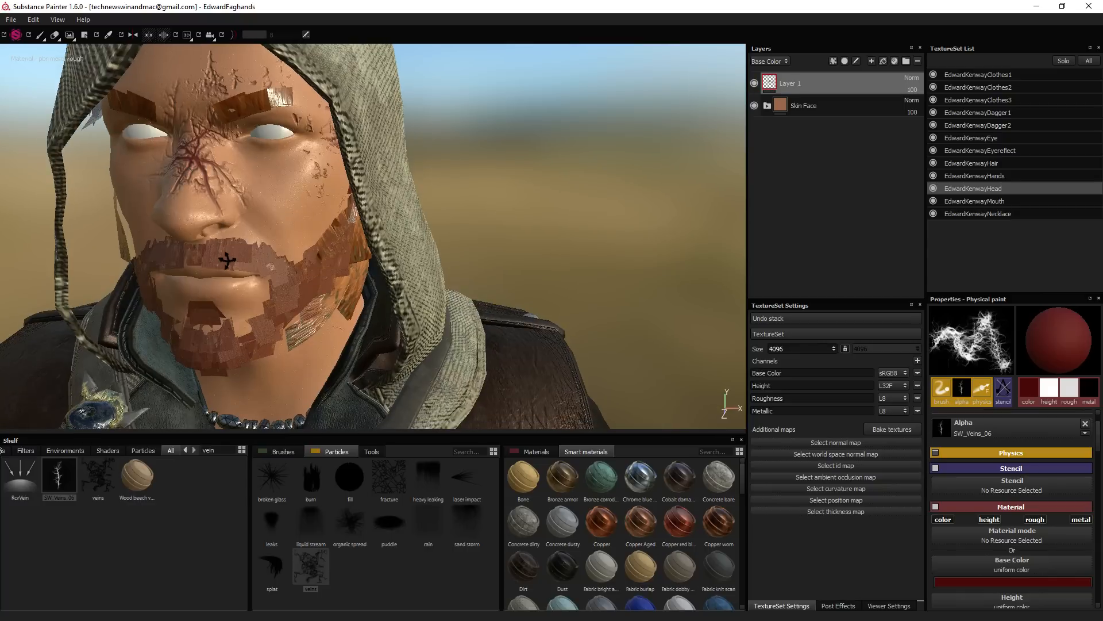
pyautogui.moveTo(941, 490)
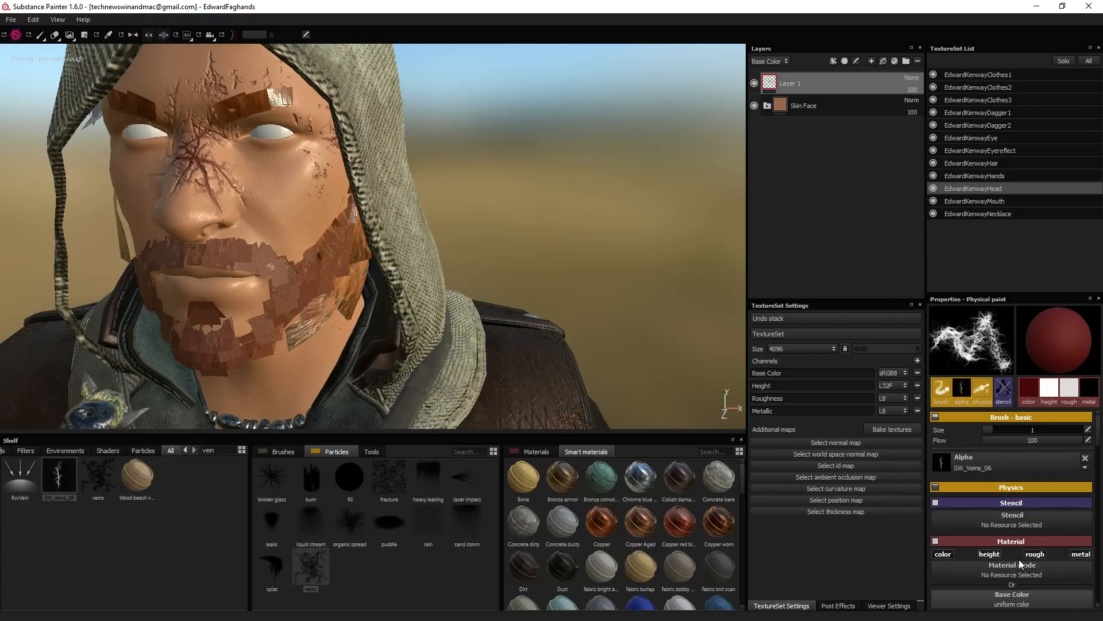
pyautogui.click(802, 105)
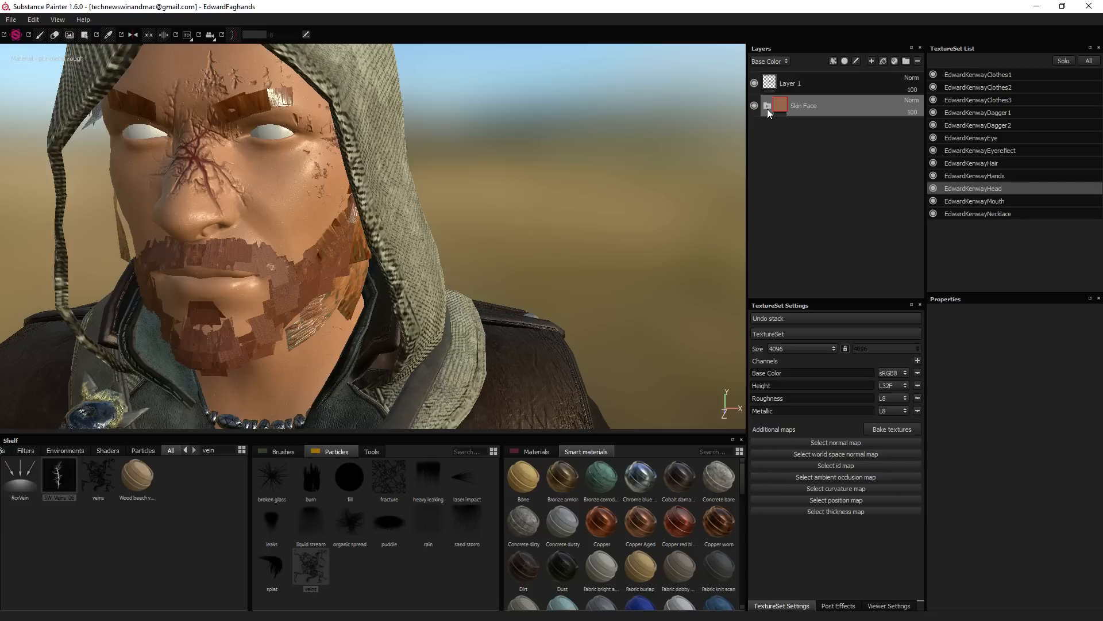
# Step: Expand Skin Face, select the Base_Shadows fill and show its height properties
pyautogui.click(766, 106)
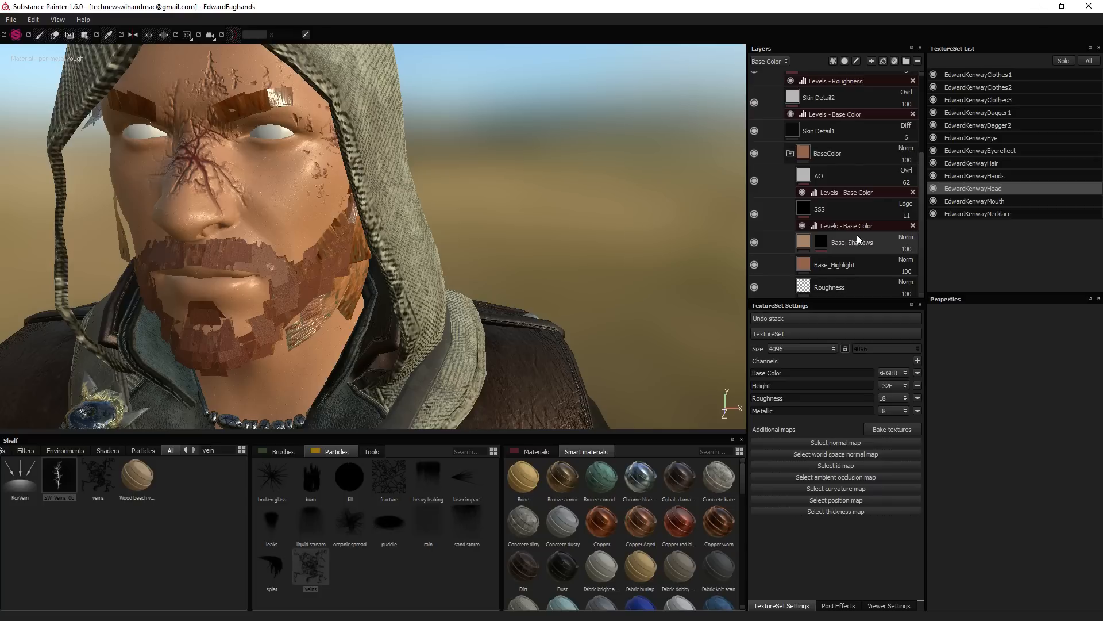
pyautogui.click(852, 243)
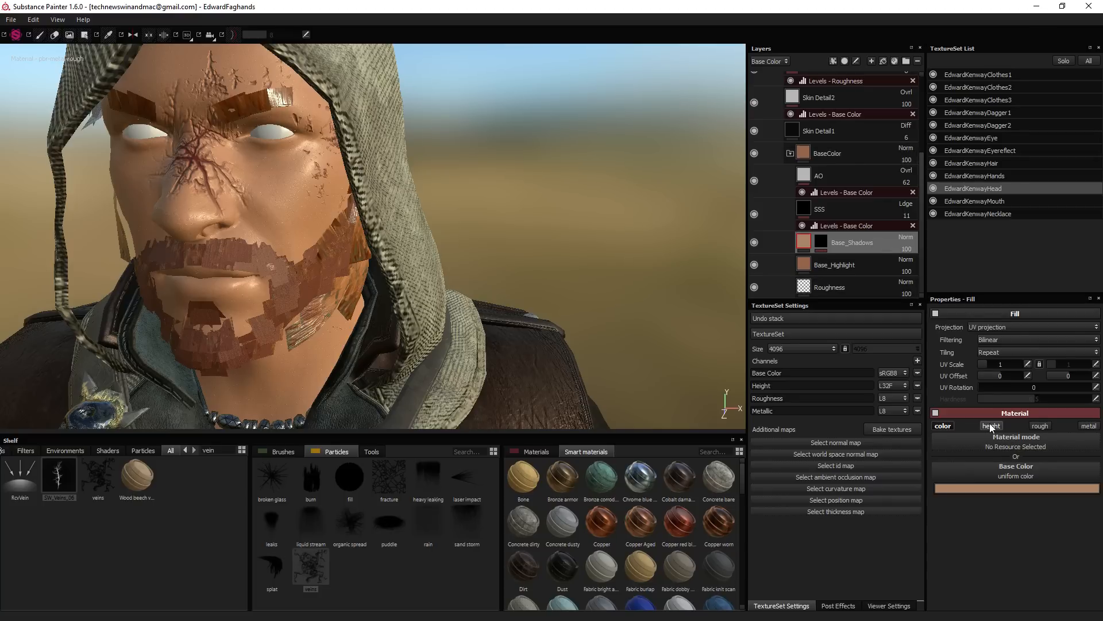
pyautogui.click(992, 425)
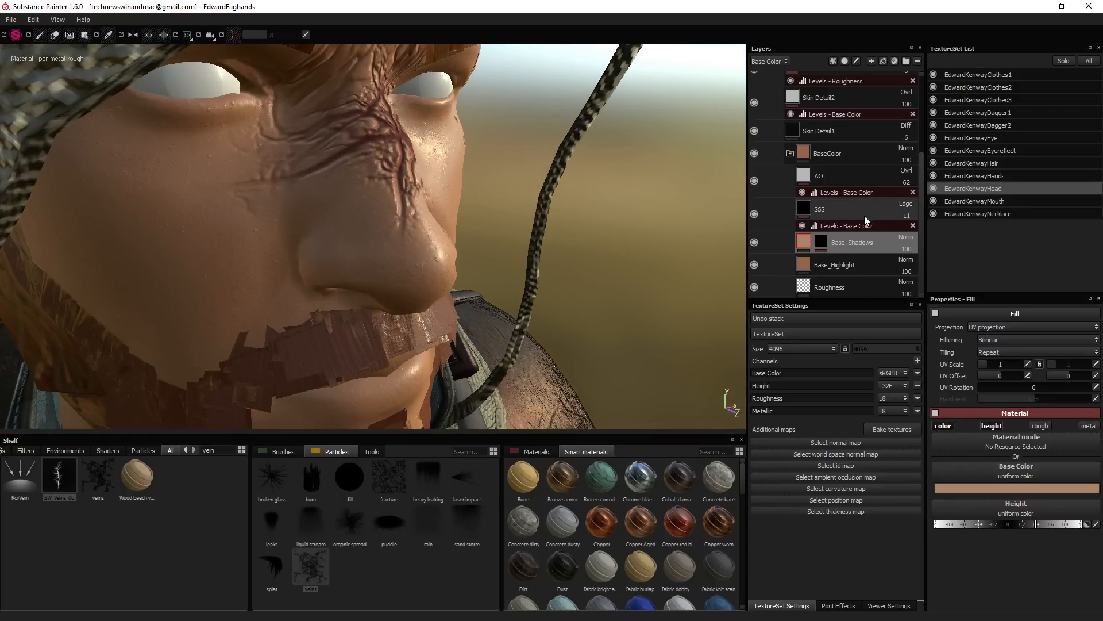
# Step: Select the AO fill layer and reduce its UV scale to 0.01
pyautogui.click(819, 175)
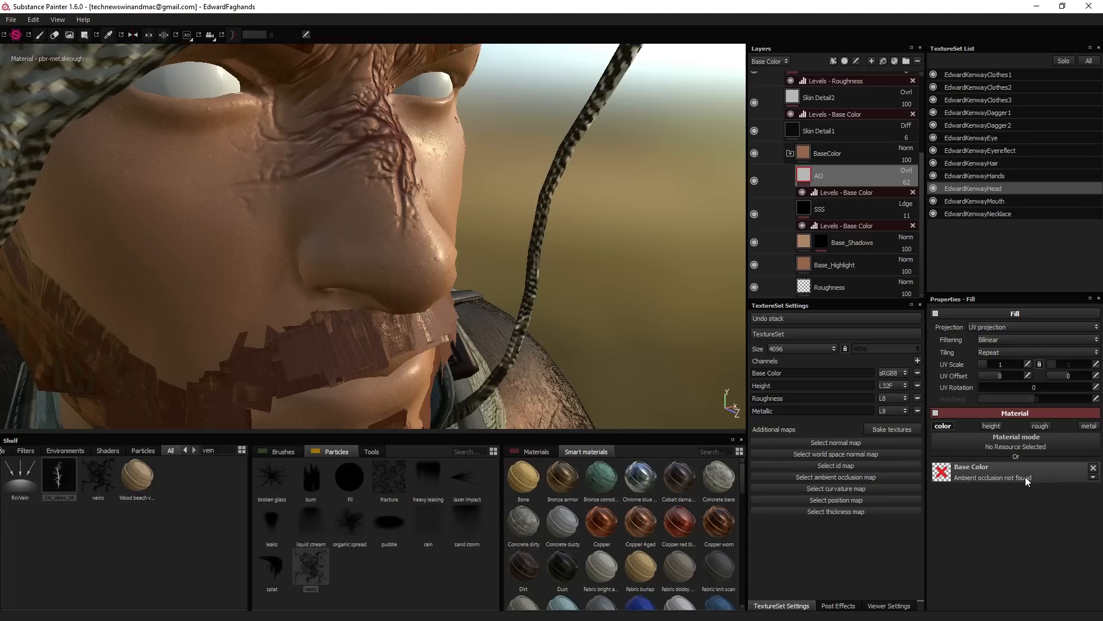
pyautogui.moveTo(1046, 472)
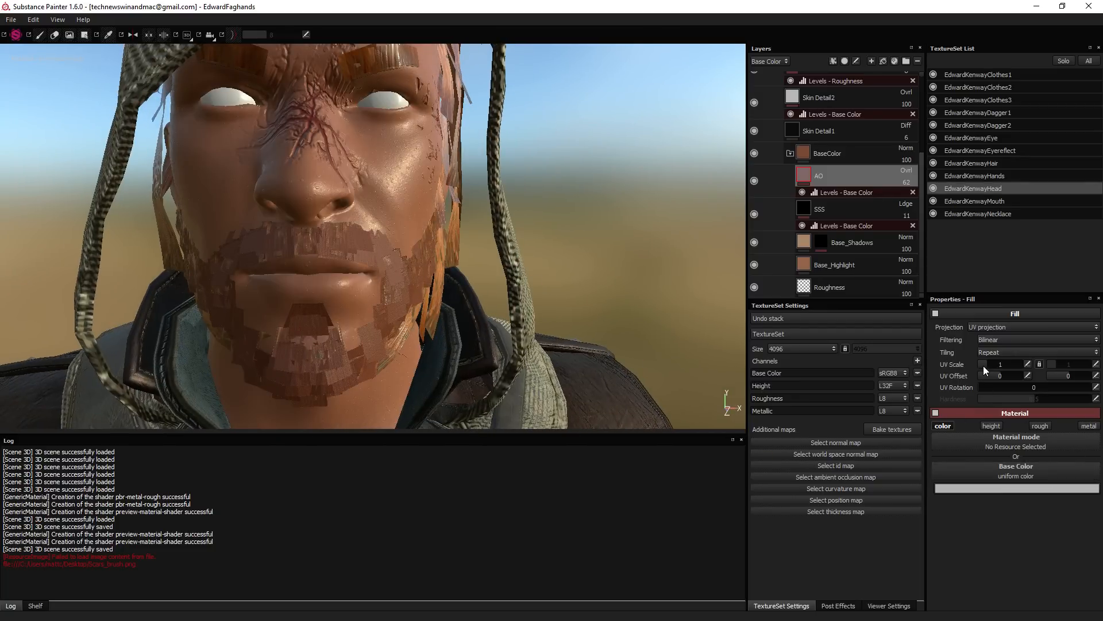
pyautogui.moveTo(999, 364); pyautogui.dragTo(1014, 364)
pyautogui.write('0.01')
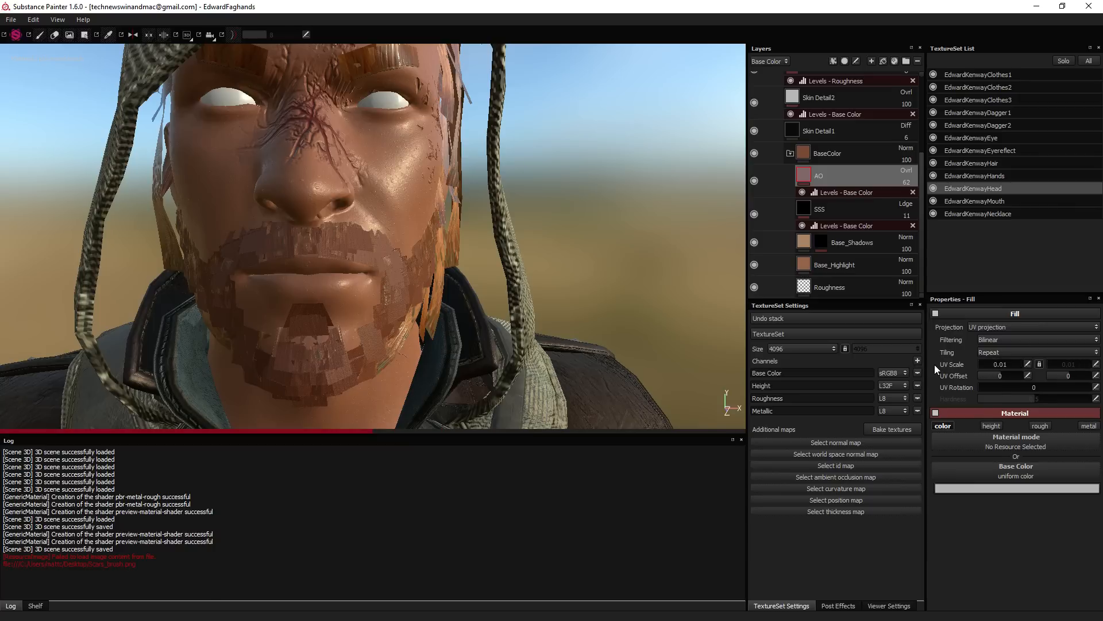
pyautogui.moveTo(971, 475)
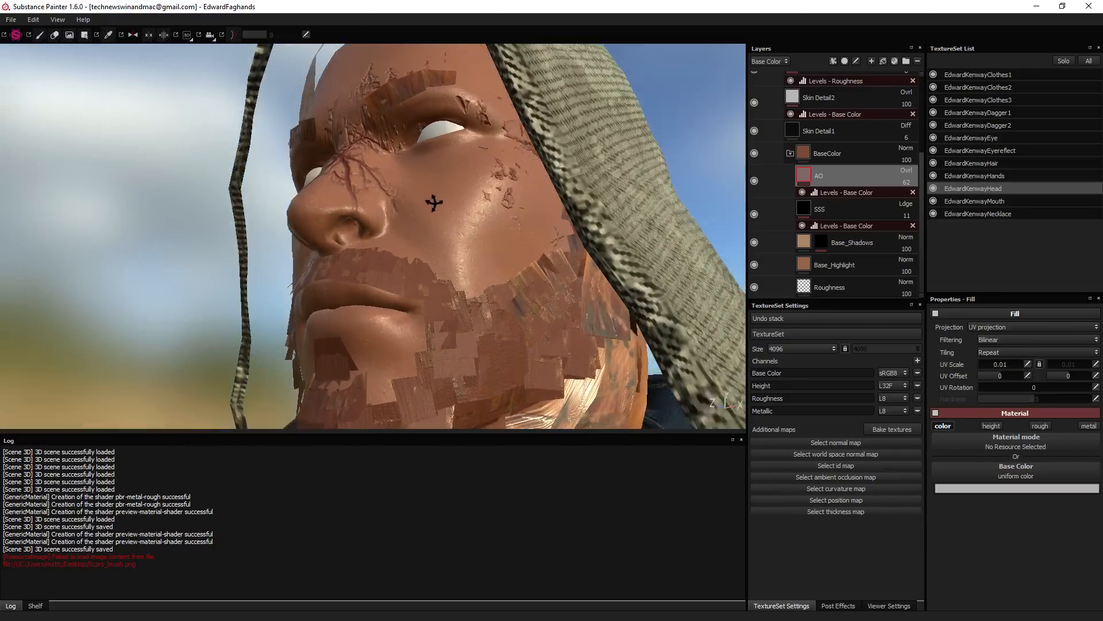
# Step: Turn the view to face the head front-on
pyautogui.moveTo(433, 202); pyautogui.dragTo(510, 232)
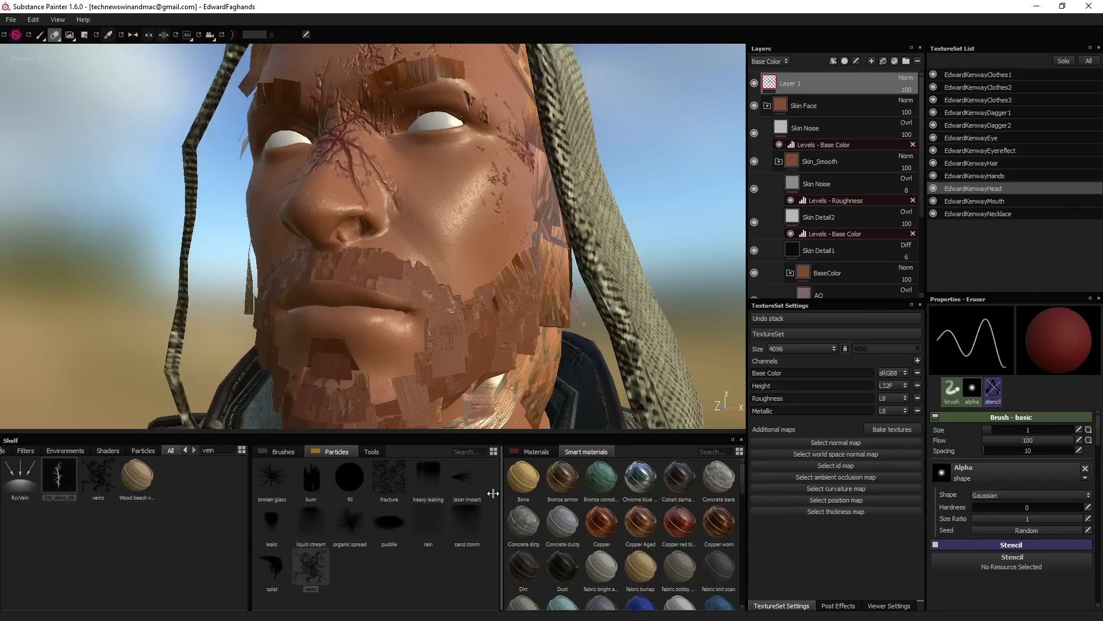
# Step: Pick the veins then cracks brushes from the Brushes shelf to paint marks on the cheek
pyautogui.click(283, 451)
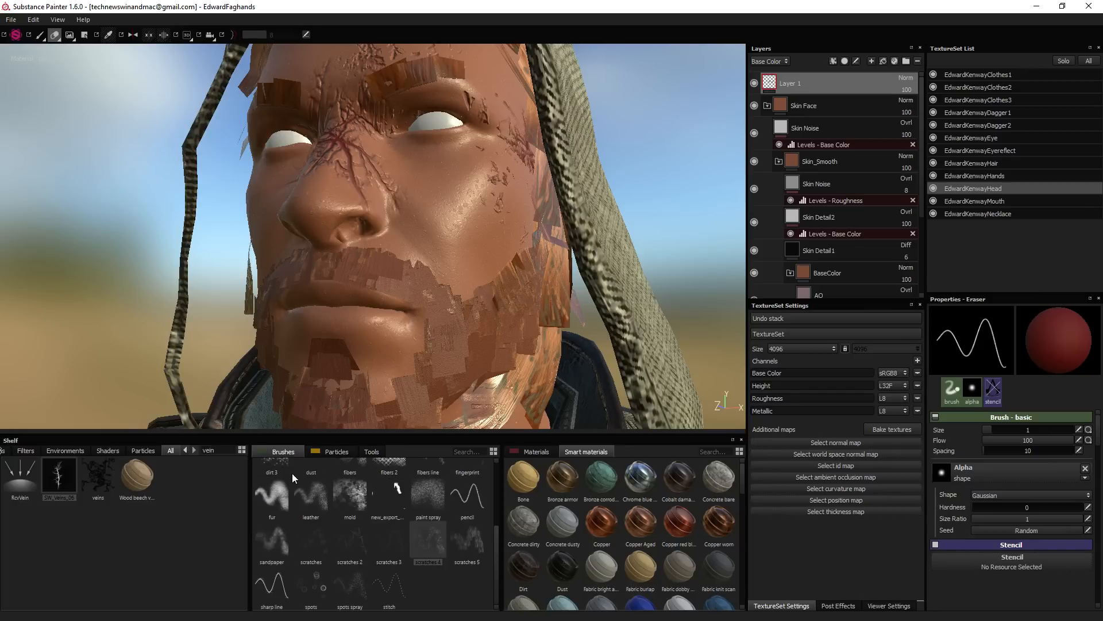
pyautogui.click(427, 544)
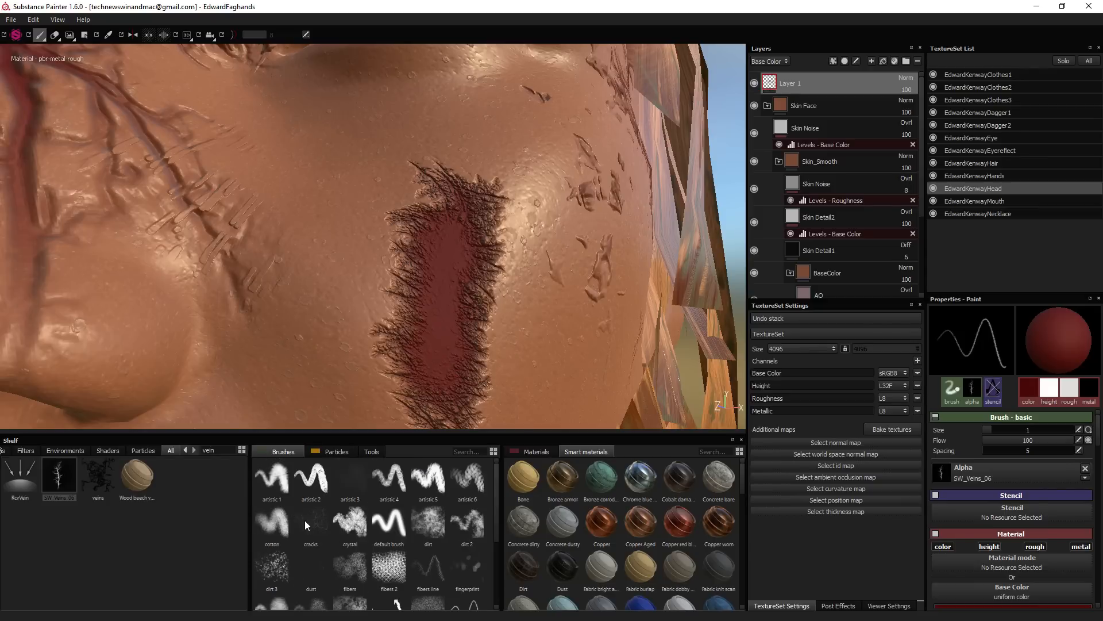
pyautogui.click(310, 524)
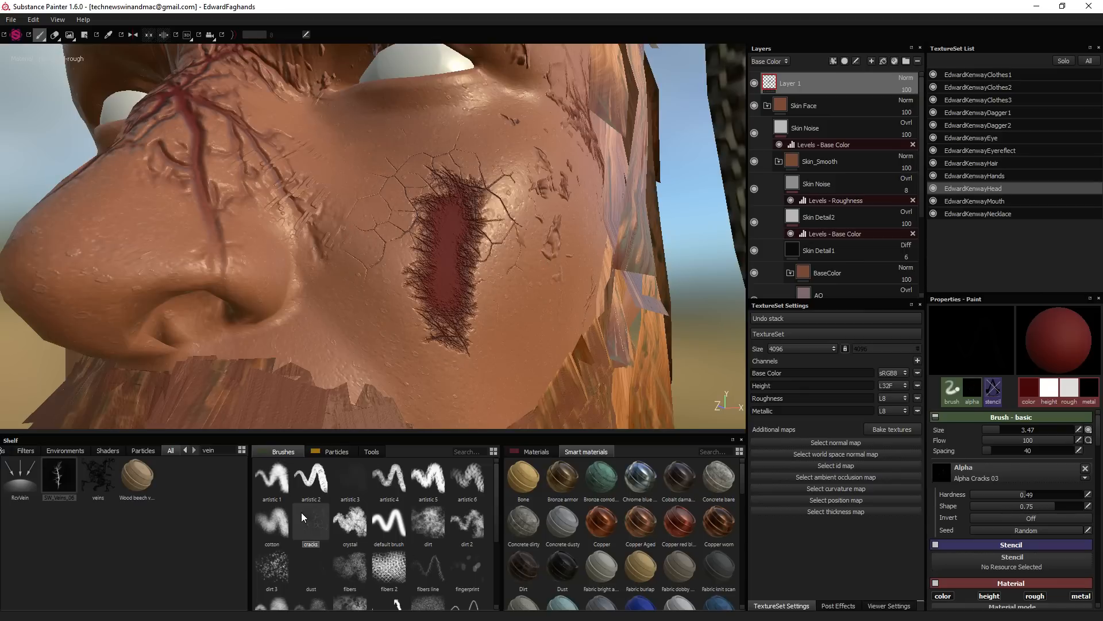
pyautogui.scroll(-3)
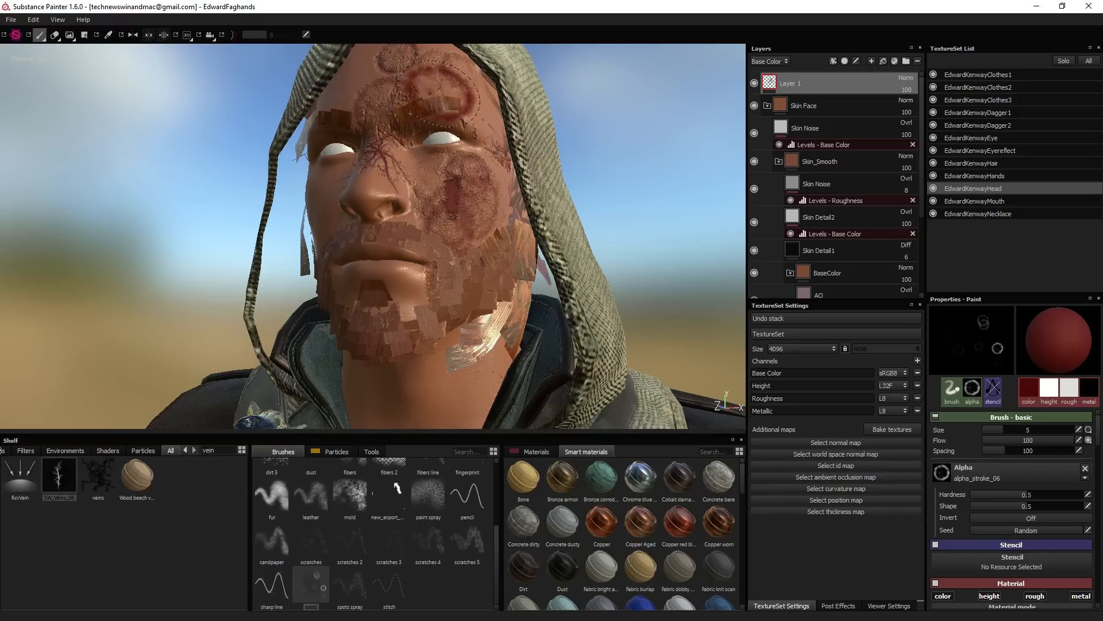
# Step: Tighten brush spacing to 8, invert the alpha and raise Hardness to 1 for a sharp ring
pyautogui.click(432, 386)
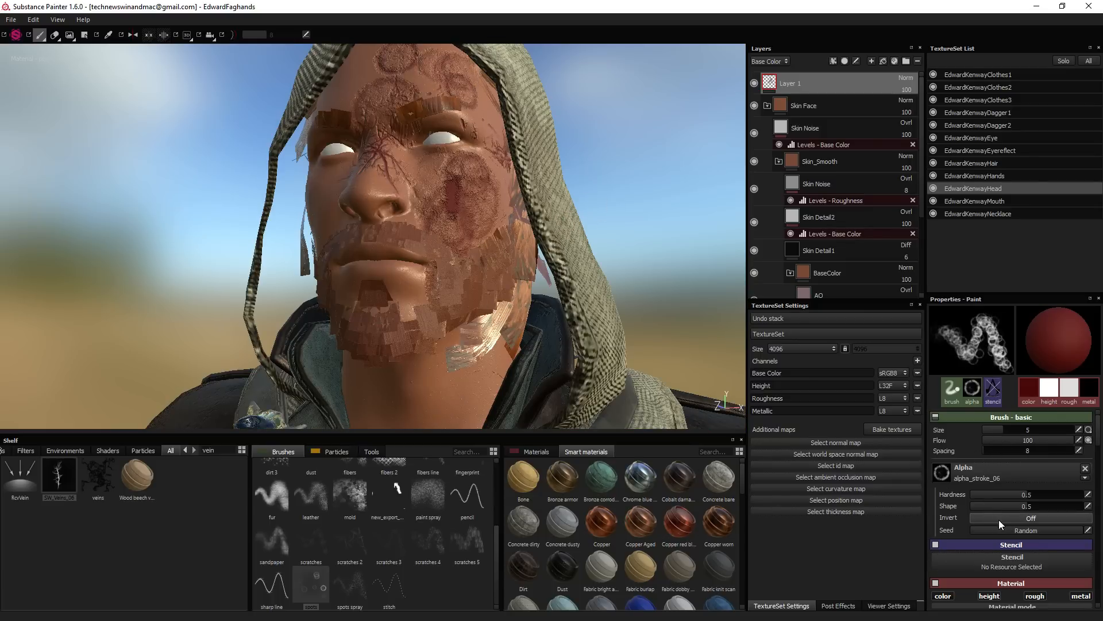
pyautogui.click(1031, 518)
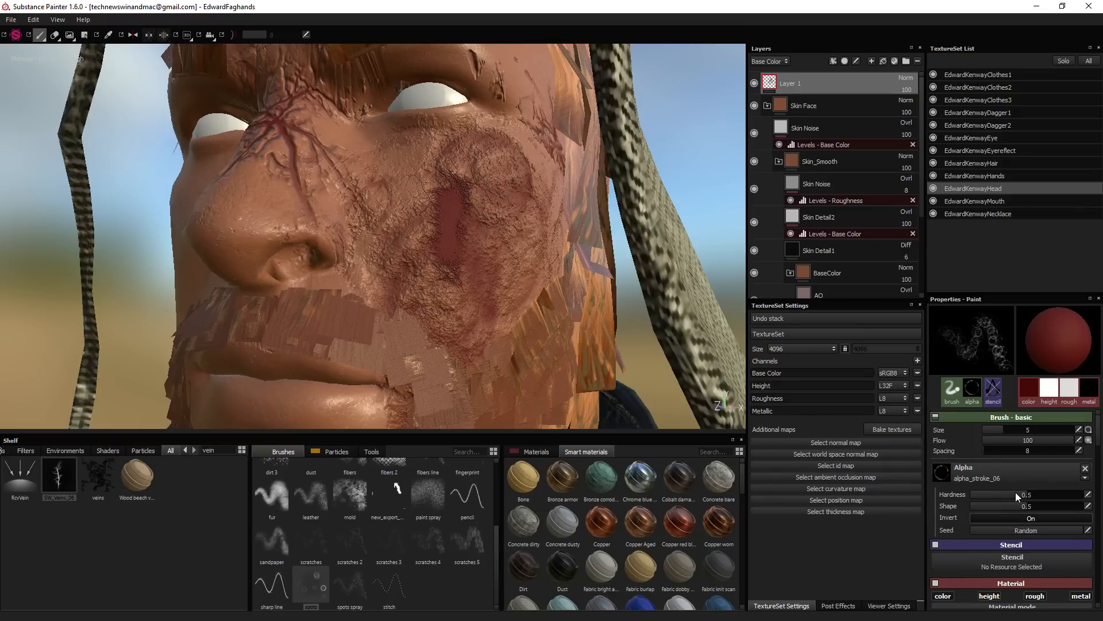
pyautogui.moveTo(995, 494); pyautogui.dragTo(1048, 494)
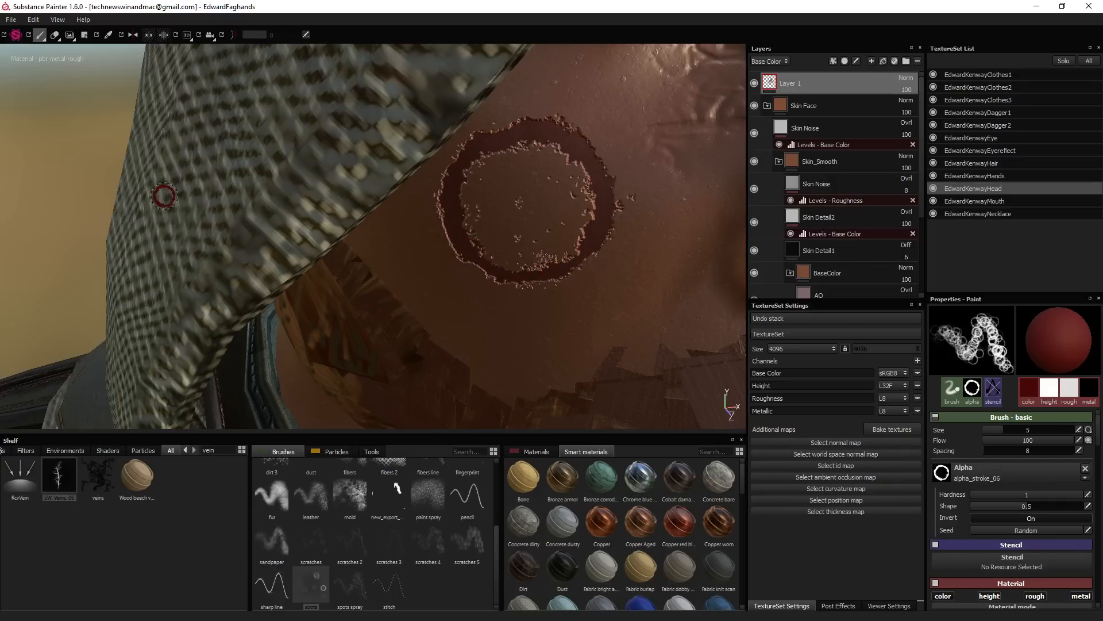
# Step: Erase parts of the crater ring with scratch and dirt alphas so its outline breaks up
pyautogui.moveTo(1048, 494); pyautogui.dragTo(995, 494)
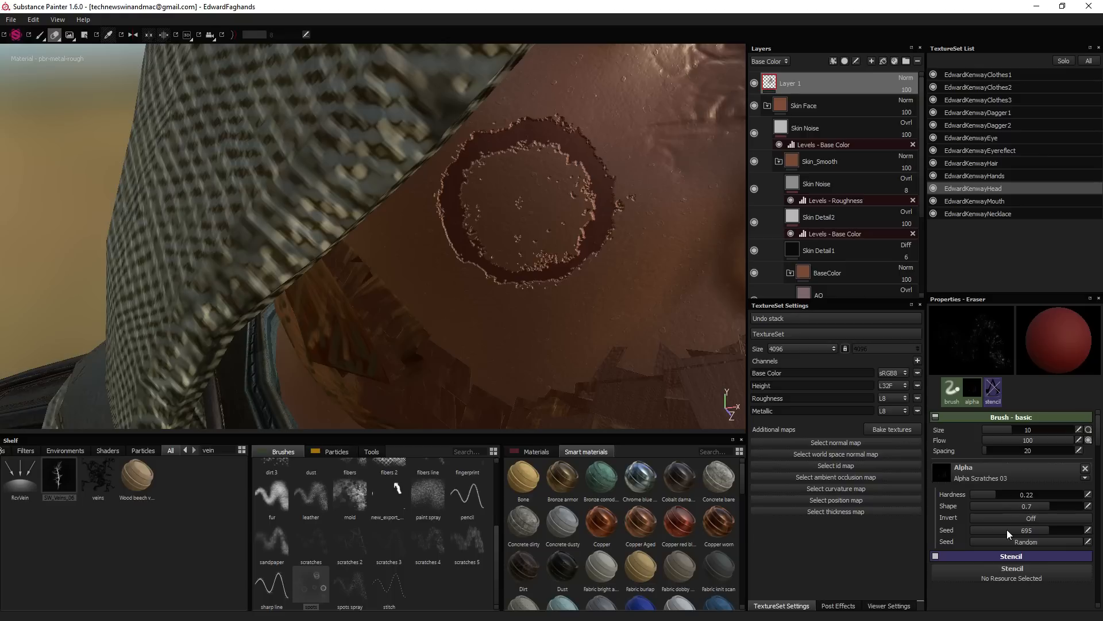
pyautogui.moveTo(1007, 494); pyautogui.dragTo(978, 494)
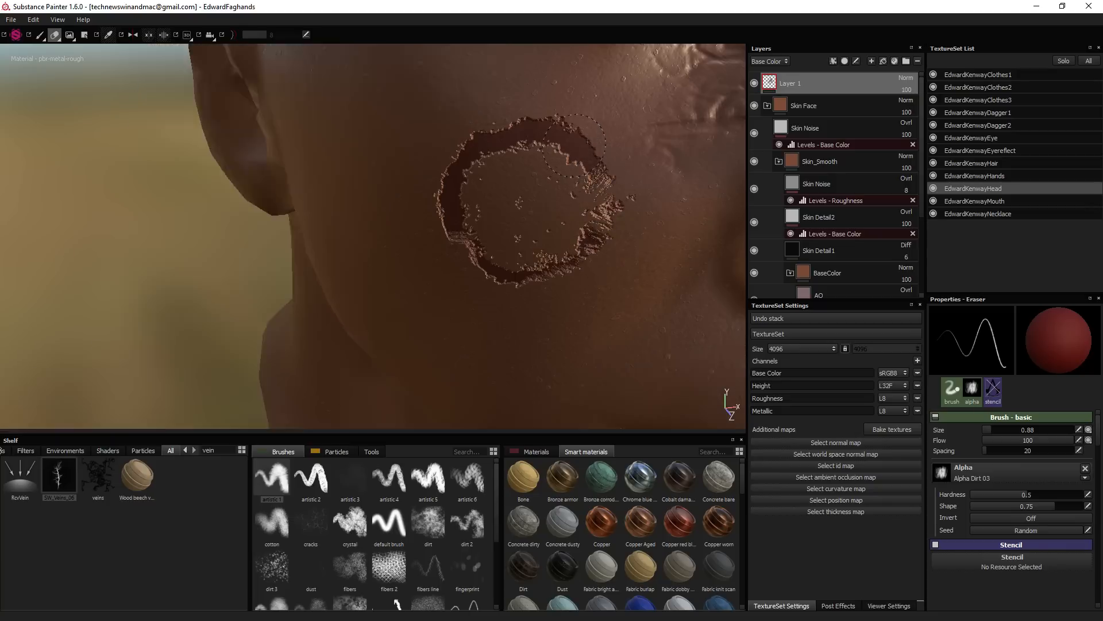
pyautogui.moveTo(577, 136); pyautogui.dragTo(447, 212)
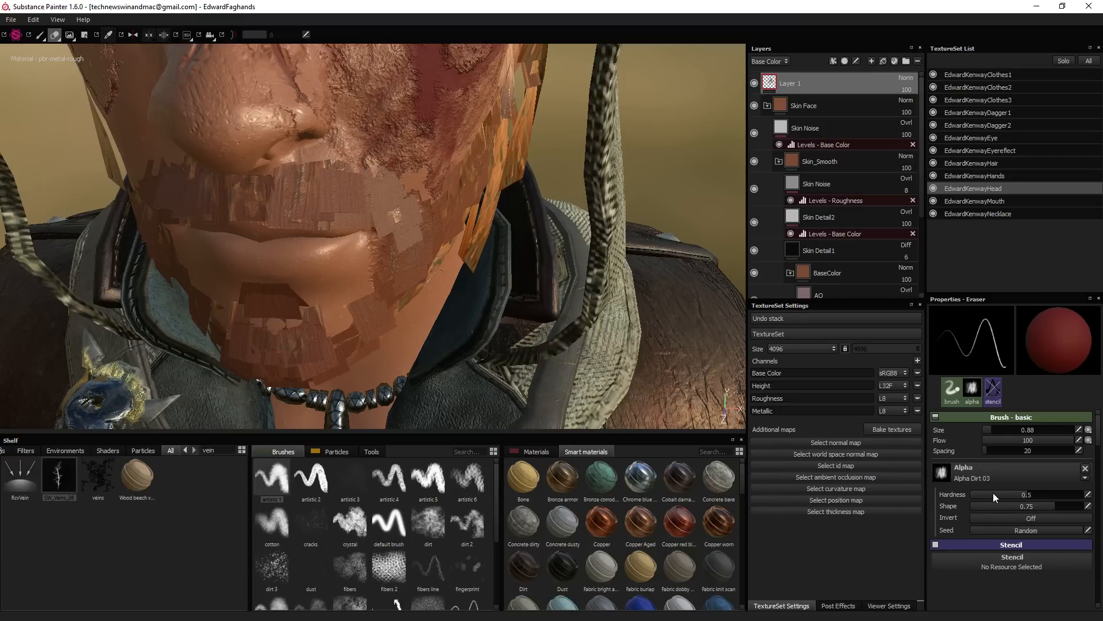
# Step: Soften the eraser to Hardness 0.09 and blend away hard scar edges on the cheek
pyautogui.moveTo(1013, 494); pyautogui.dragTo(981, 494)
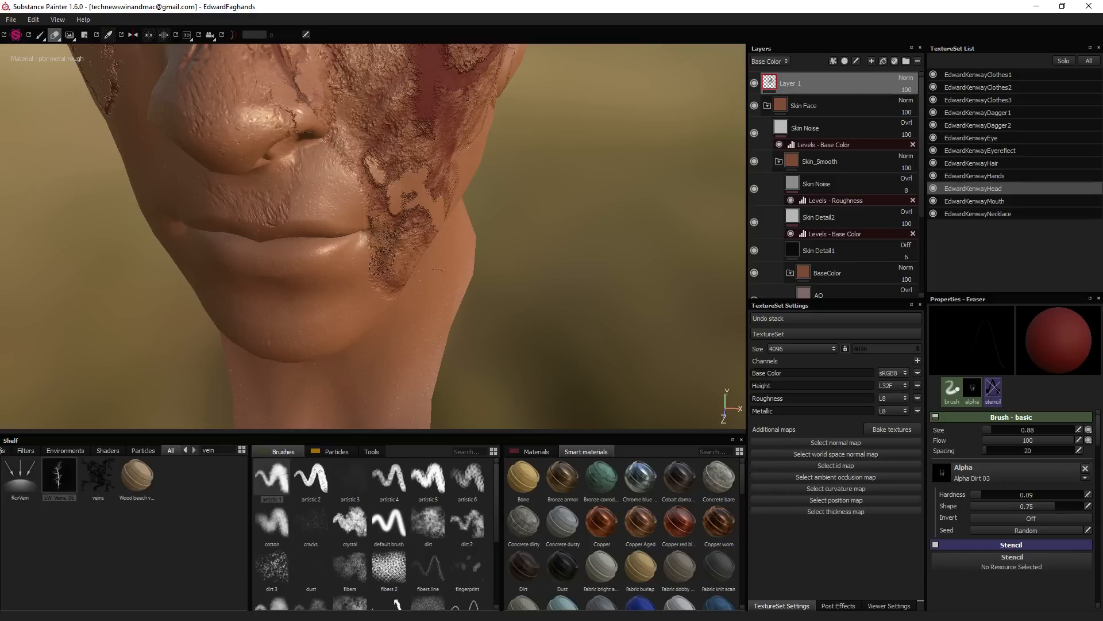
pyautogui.moveTo(422, 92); pyautogui.dragTo(377, 296)
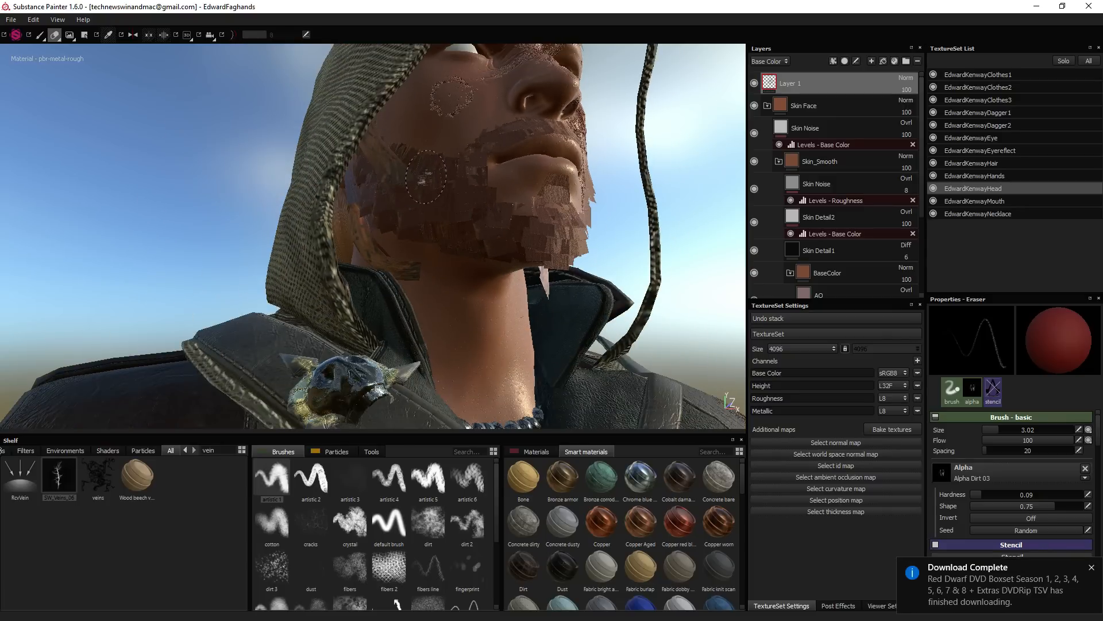
pyautogui.moveTo(601, 239)
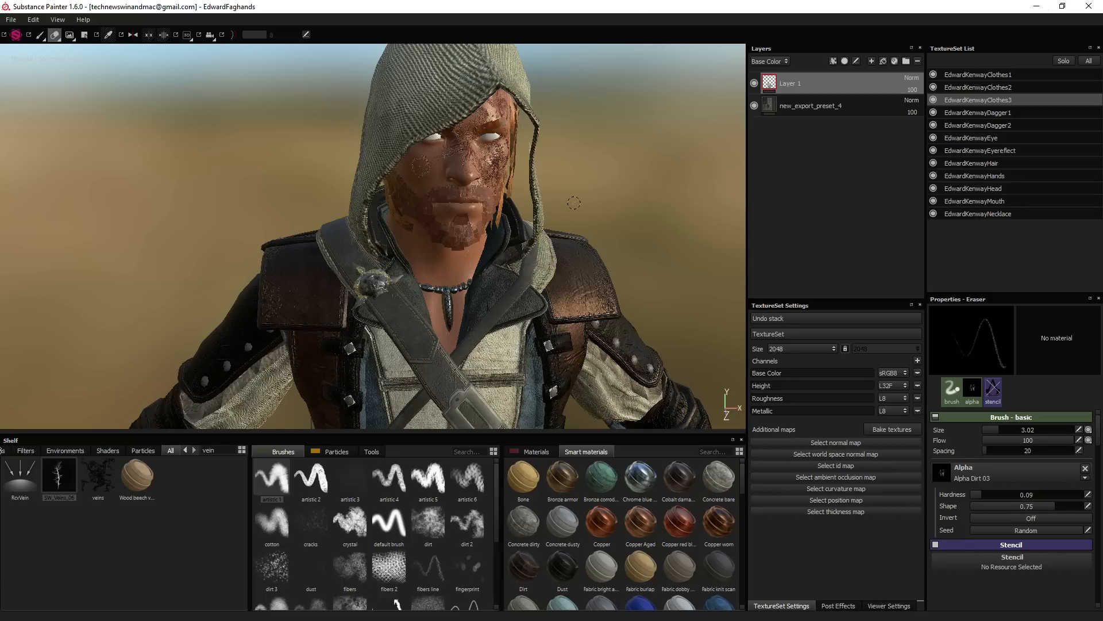
pyautogui.moveTo(542, 290)
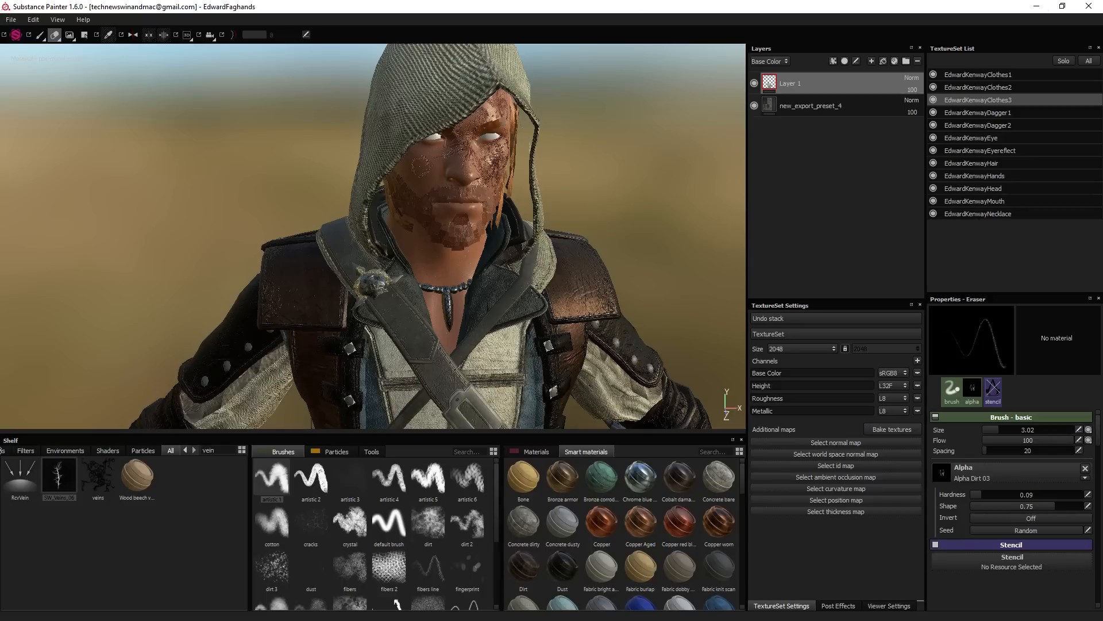